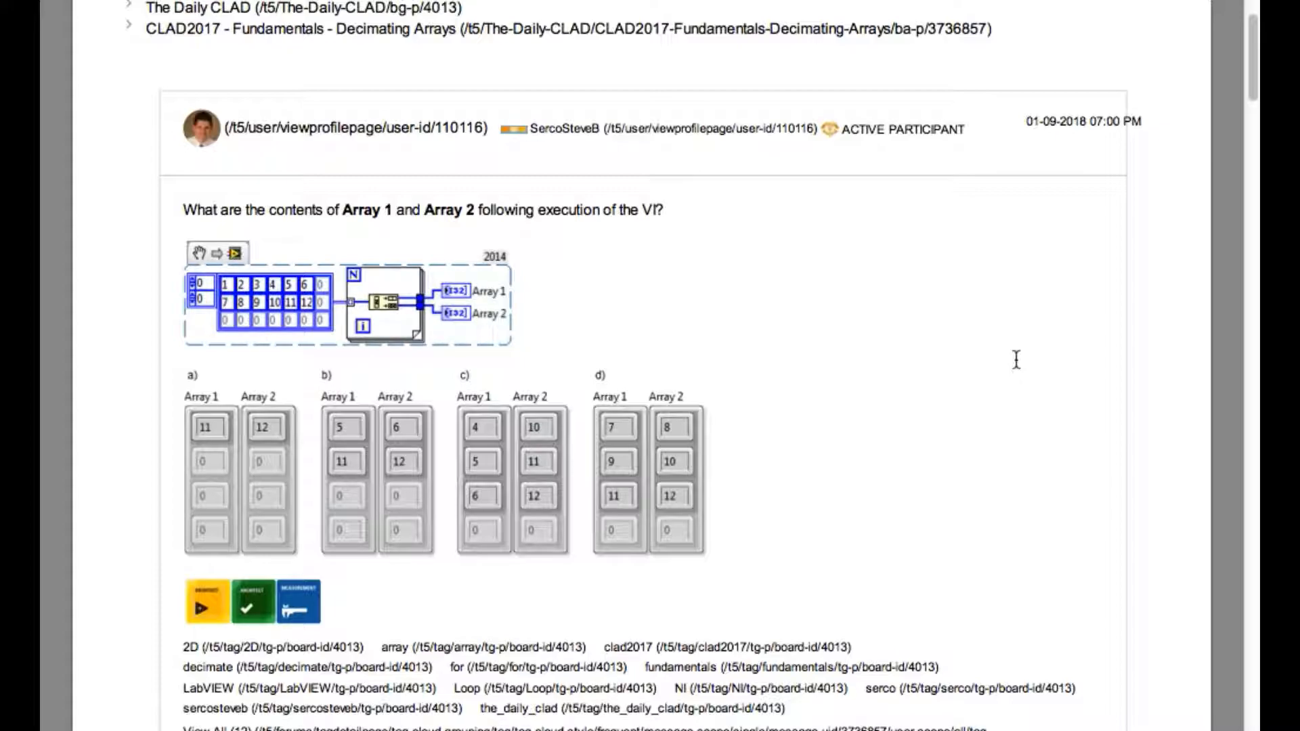
mouse_move(576, 510)
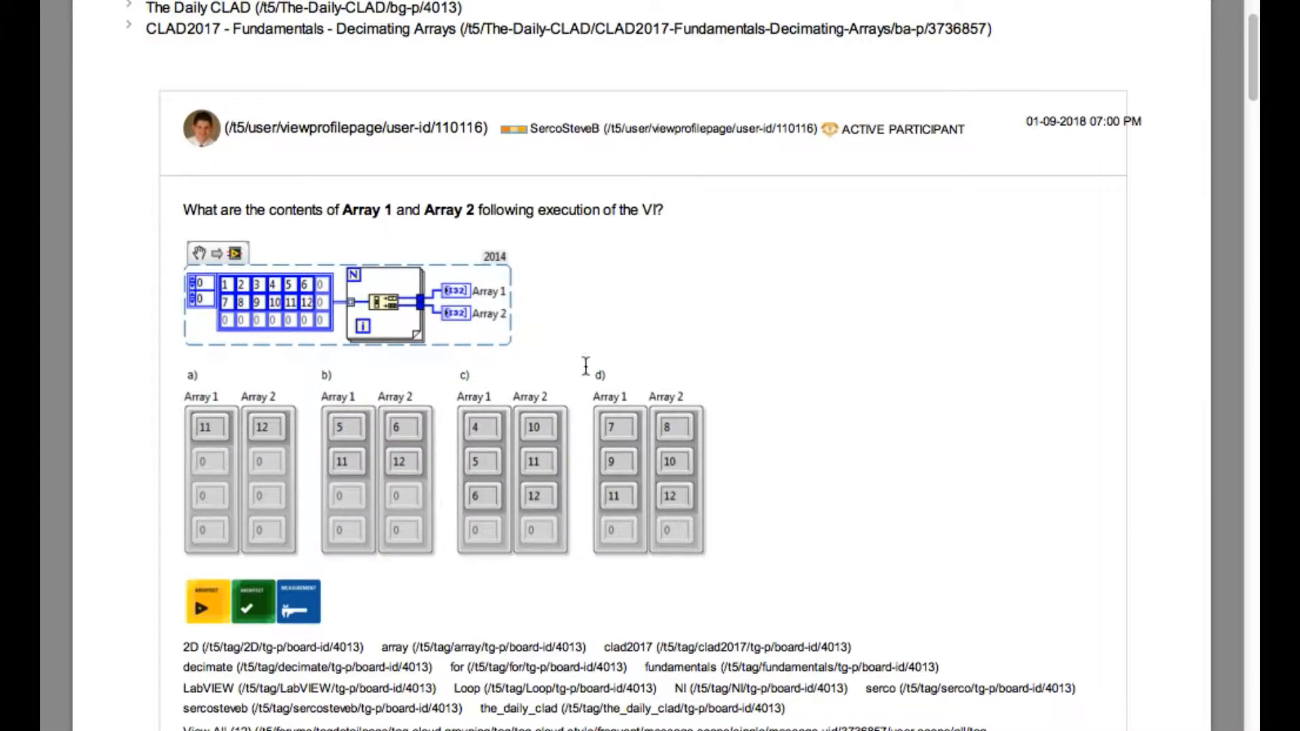
mouse_move(694, 329)
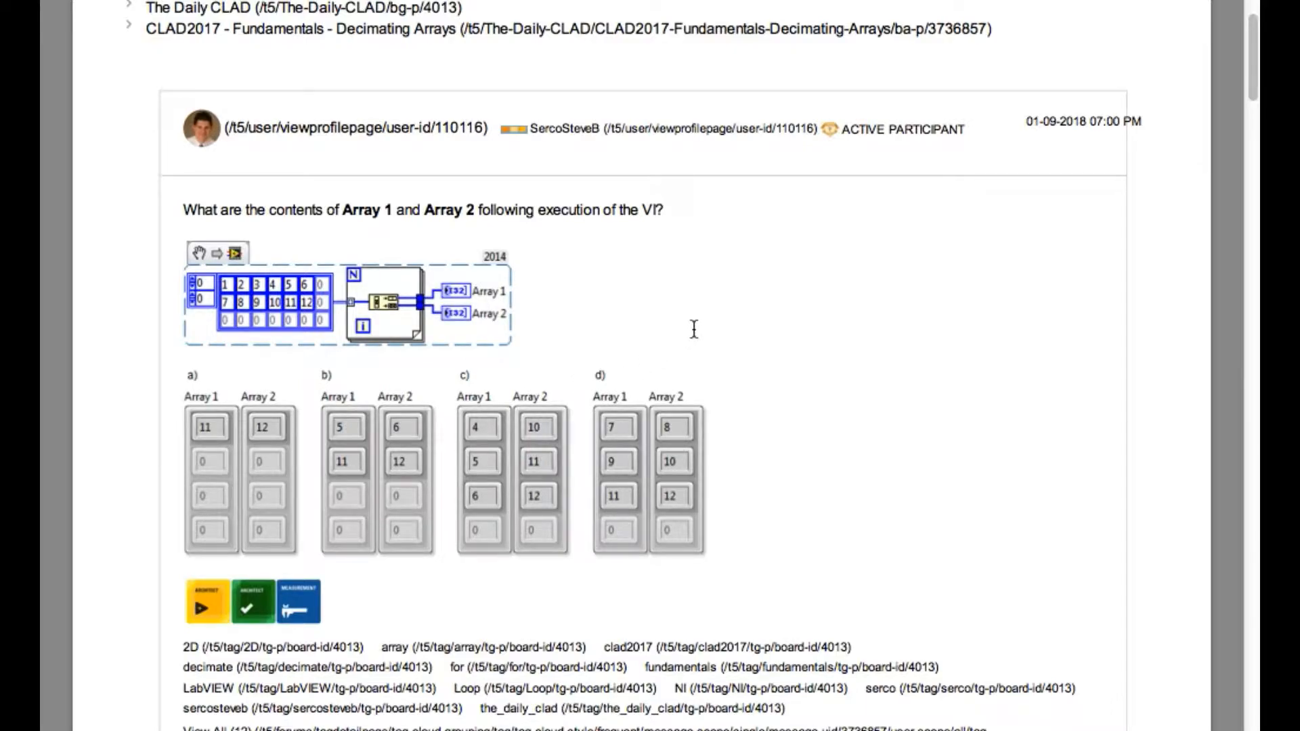